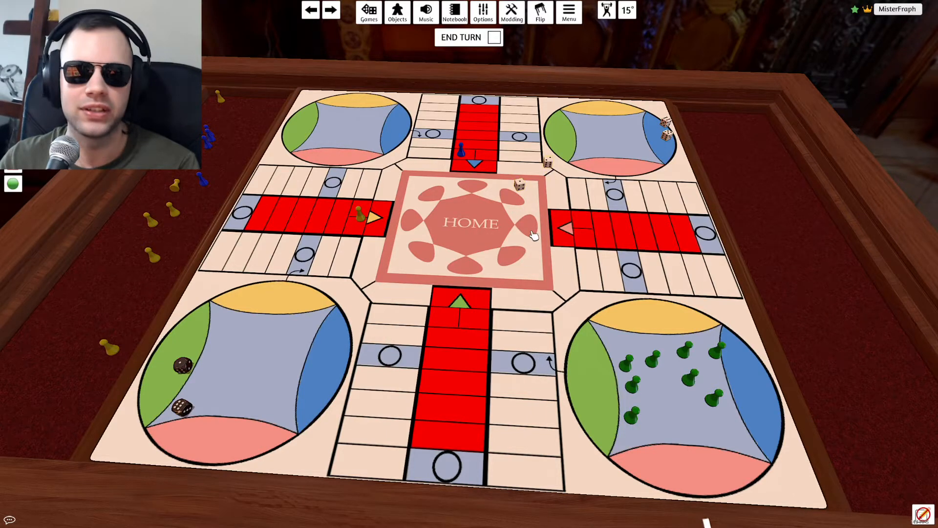
{"action": "mouse_move", "coordinate": [589, 329]}
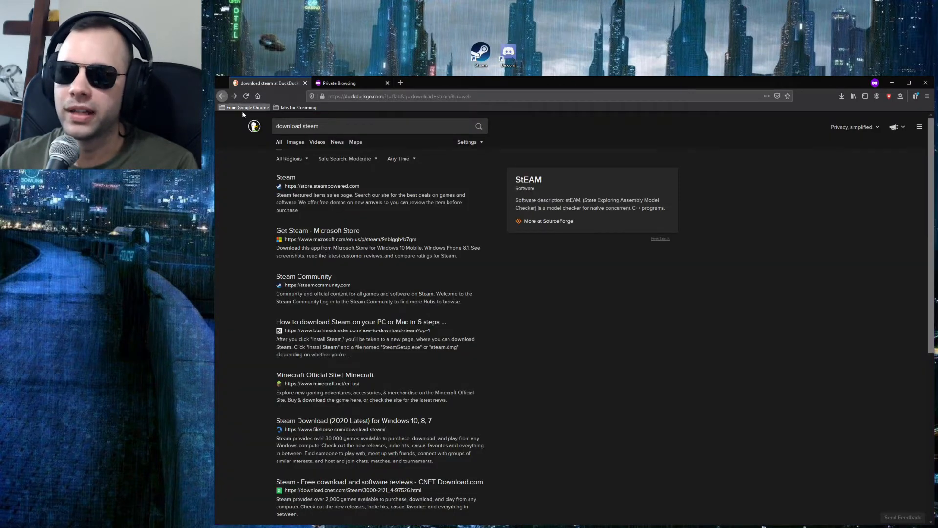
- Revisit the 'download steam' search results and dismiss the suggestion dropdown
{"action": "left_click", "coordinate": [377, 126]}
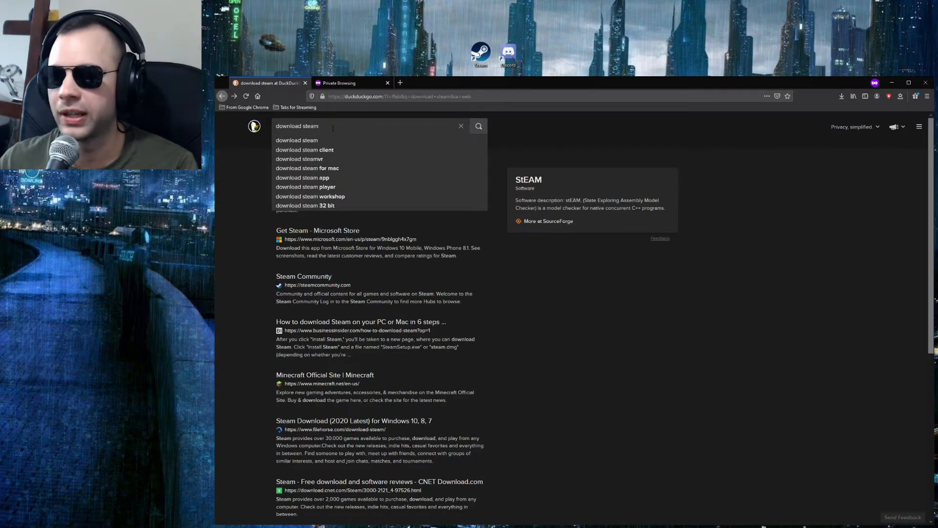
{"action": "left_click", "coordinate": [478, 126]}
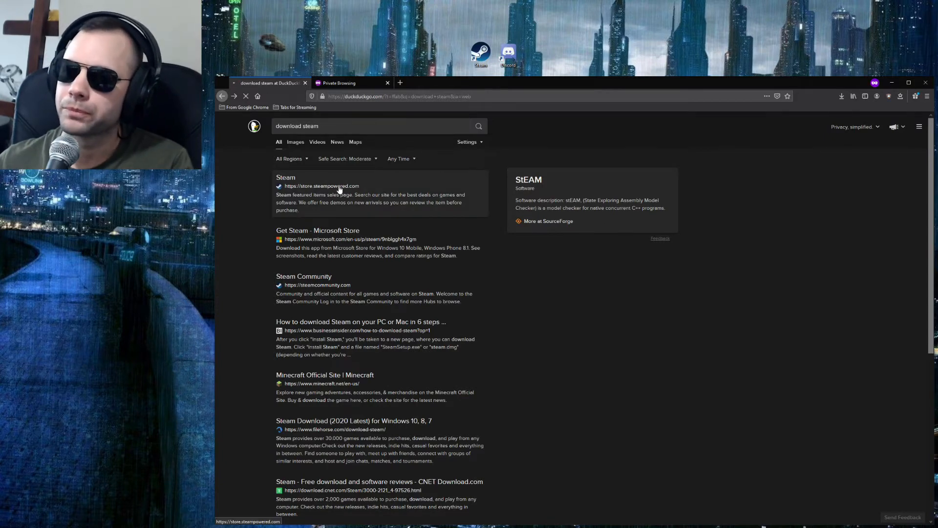
- Save SteamSetup.exe from store.steampowered.com and run it from the Downloads panel
{"action": "left_click", "coordinate": [285, 177]}
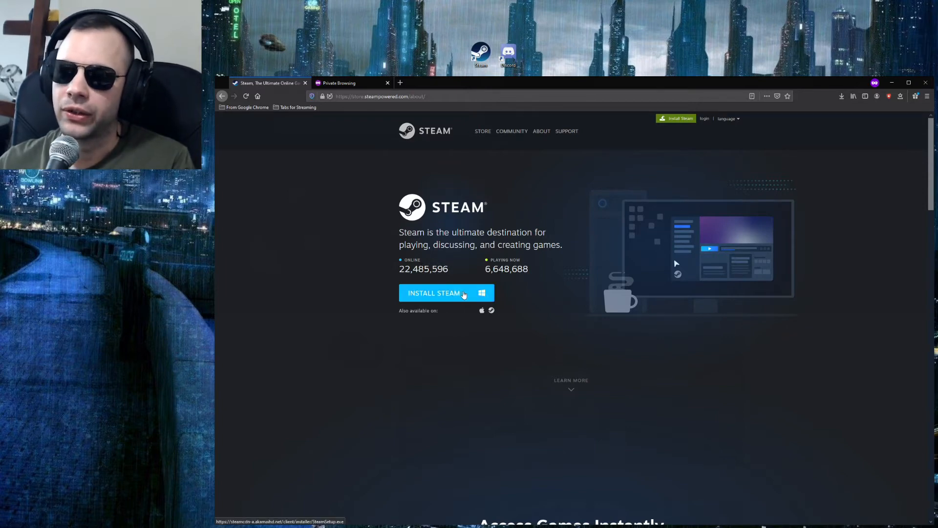
{"action": "left_click", "coordinate": [434, 292]}
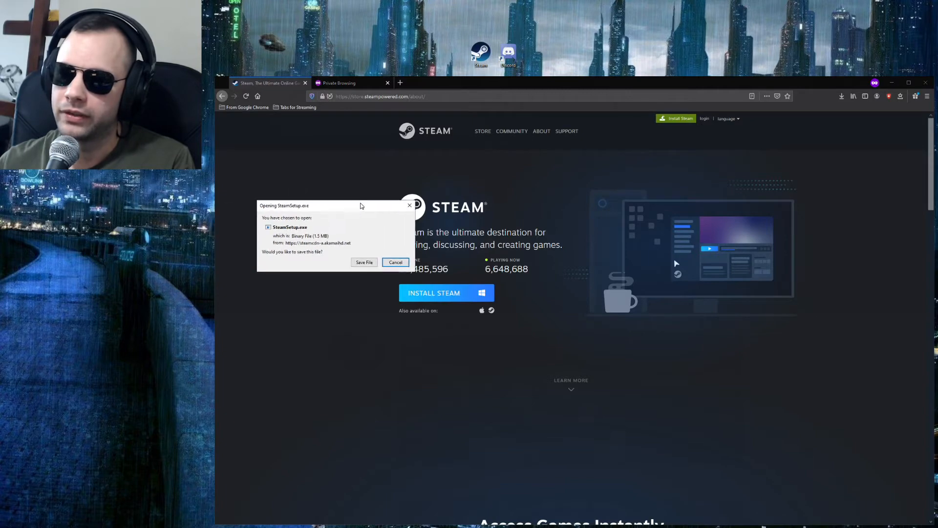
{"action": "left_click", "coordinate": [363, 262]}
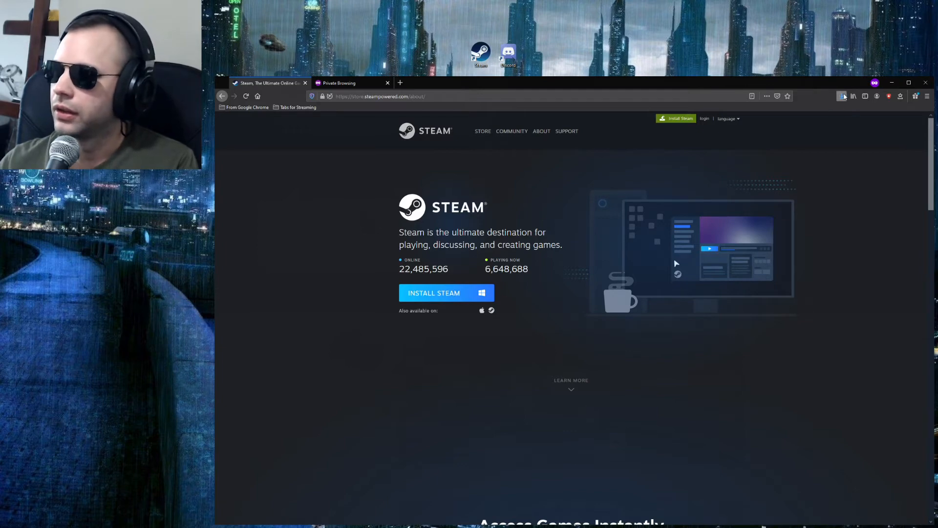
{"action": "left_click", "coordinate": [841, 96]}
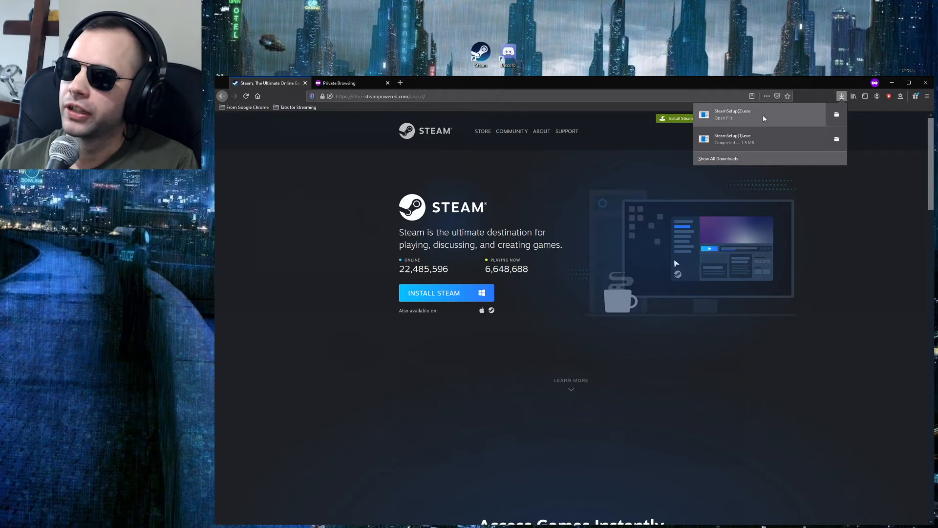
{"action": "left_click", "coordinate": [724, 118]}
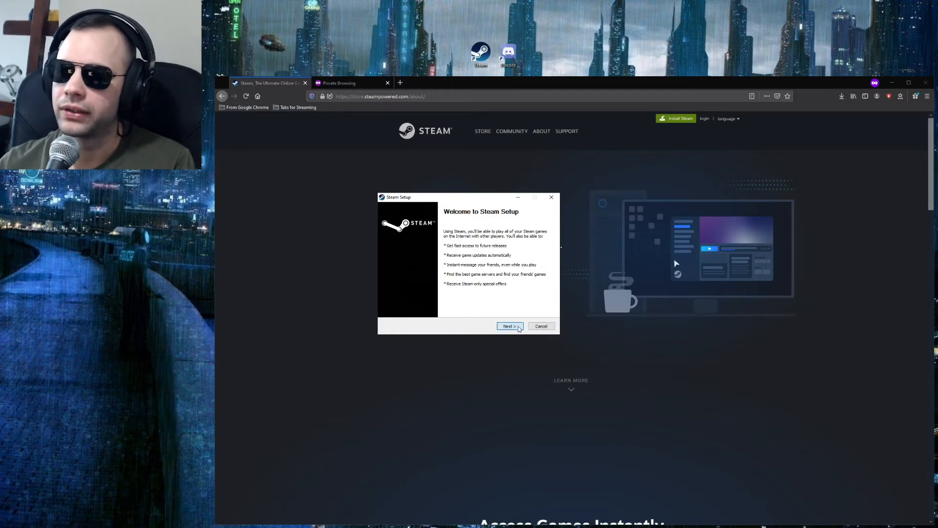
- Install Steam in English to C:\Program Files (x86)\Steam and finish with Run Steam checked
{"action": "left_click", "coordinate": [508, 326]}
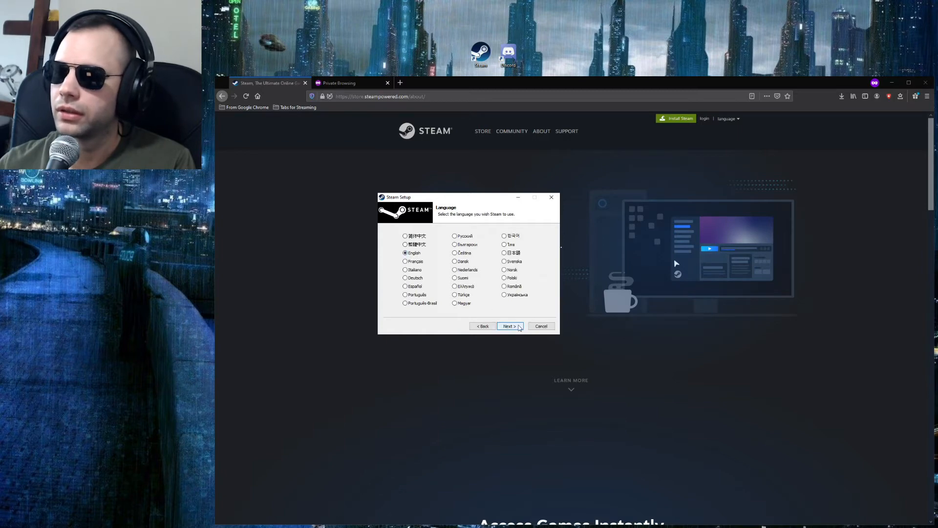
{"action": "left_click", "coordinate": [508, 326]}
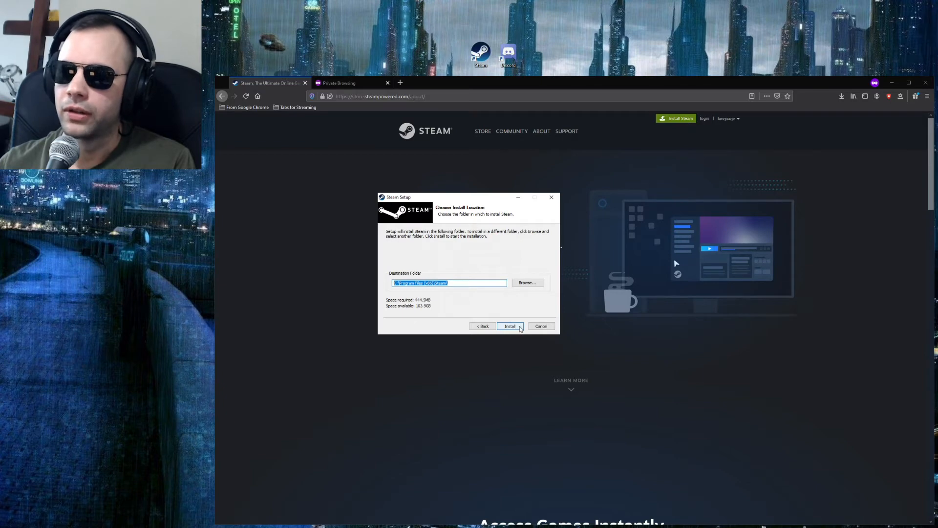
{"action": "left_click", "coordinate": [510, 325]}
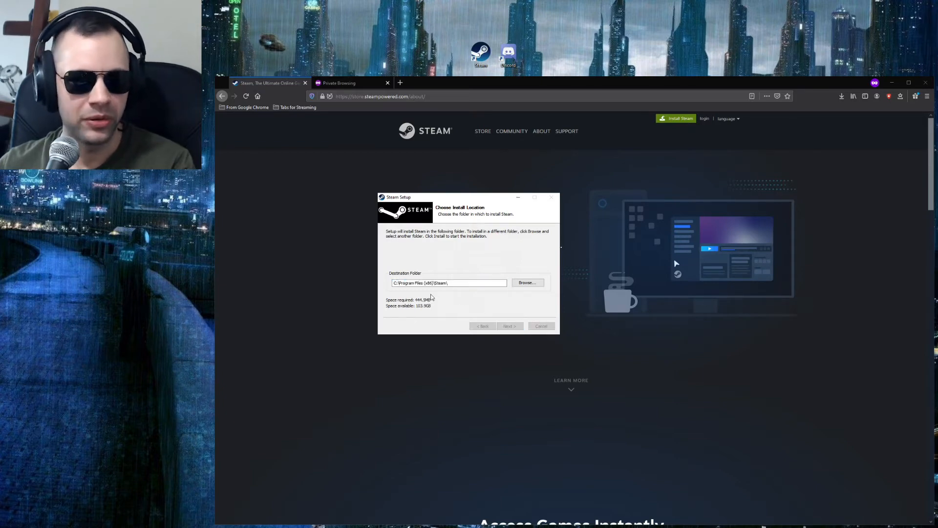
{"action": "left_click", "coordinate": [509, 325]}
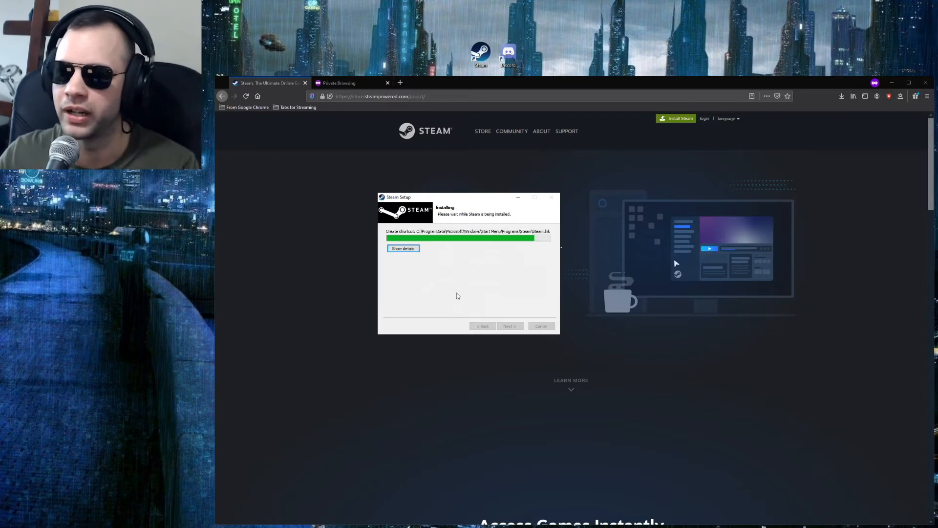
{"action": "mouse_move", "coordinate": [502, 281]}
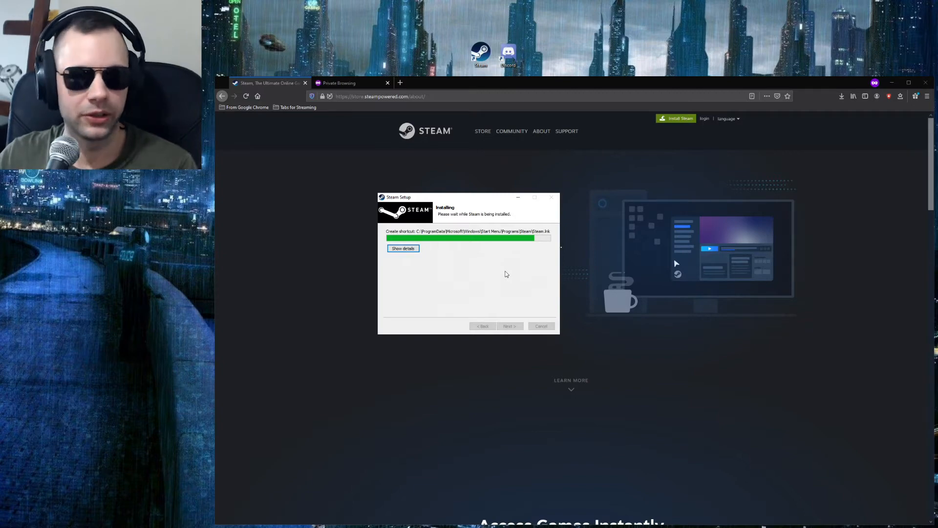
{"action": "mouse_move", "coordinate": [533, 249]}
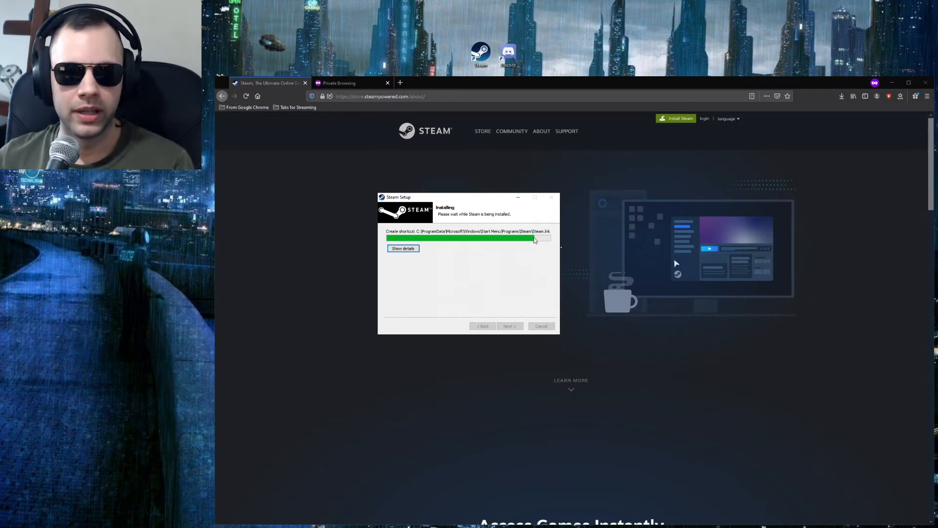
{"action": "mouse_move", "coordinate": [504, 225]}
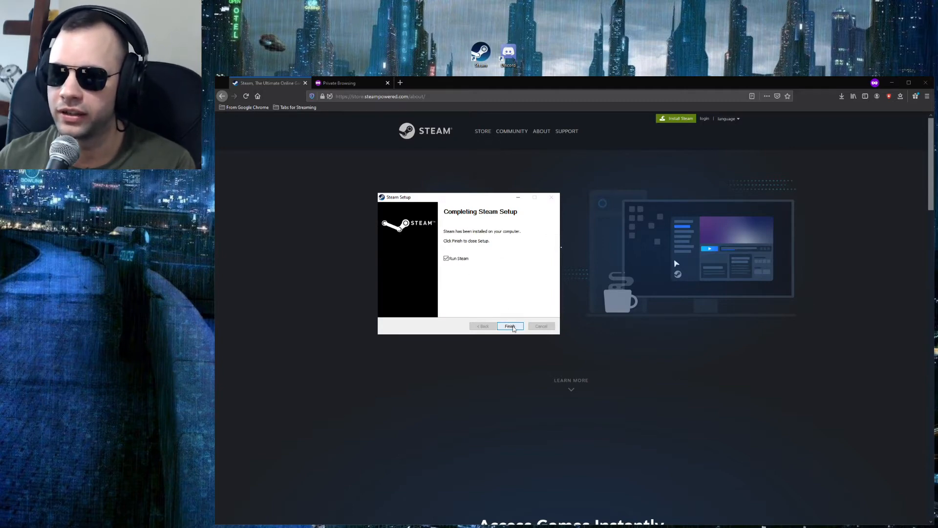
{"action": "left_click", "coordinate": [509, 326]}
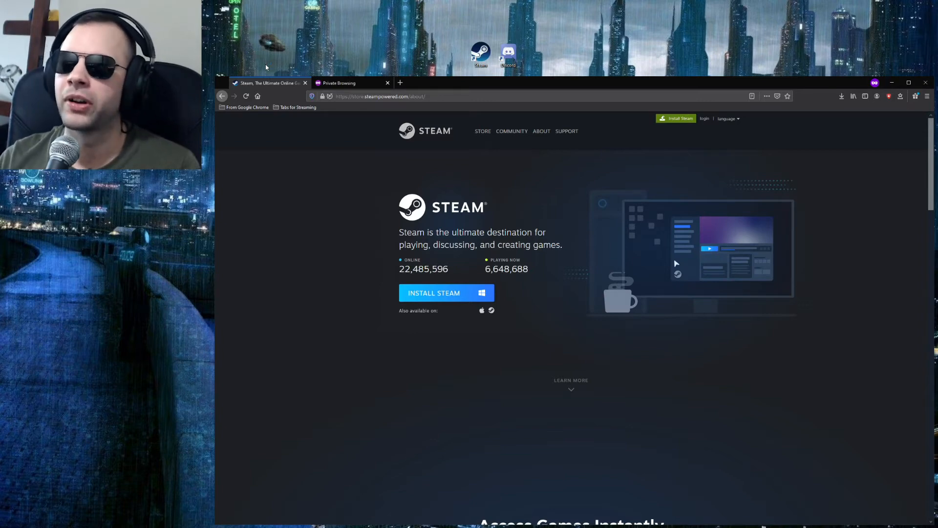
- From the Steam Login window, start 'Create a new account...'
{"action": "left_click", "coordinate": [705, 118]}
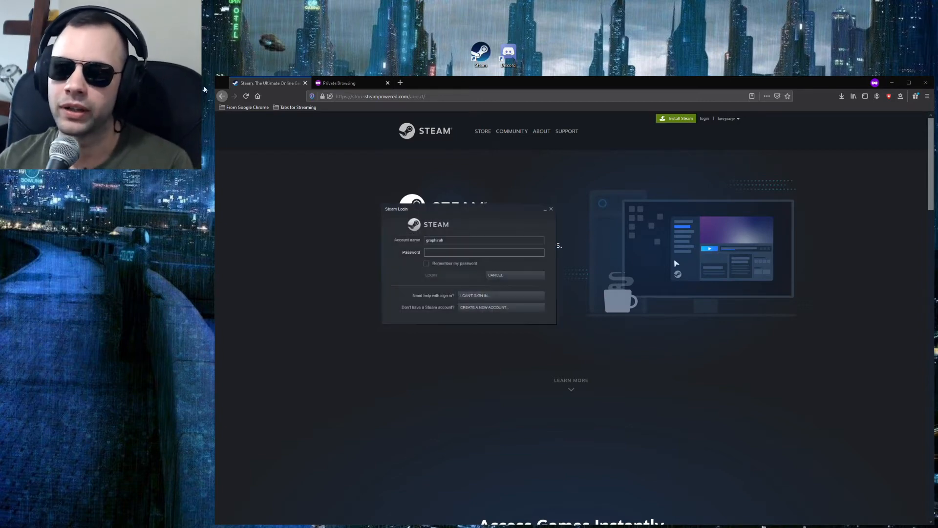
{"action": "left_click", "coordinate": [482, 252]}
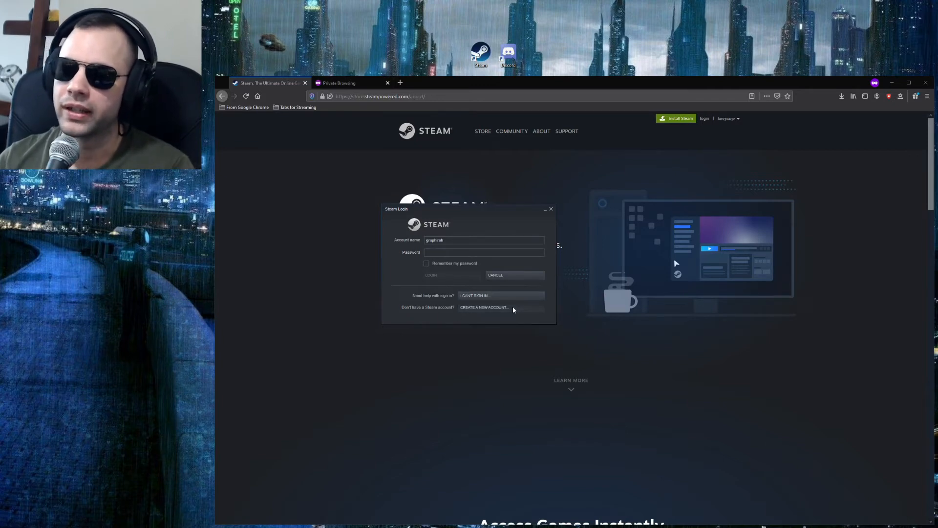
{"action": "left_click", "coordinate": [483, 307]}
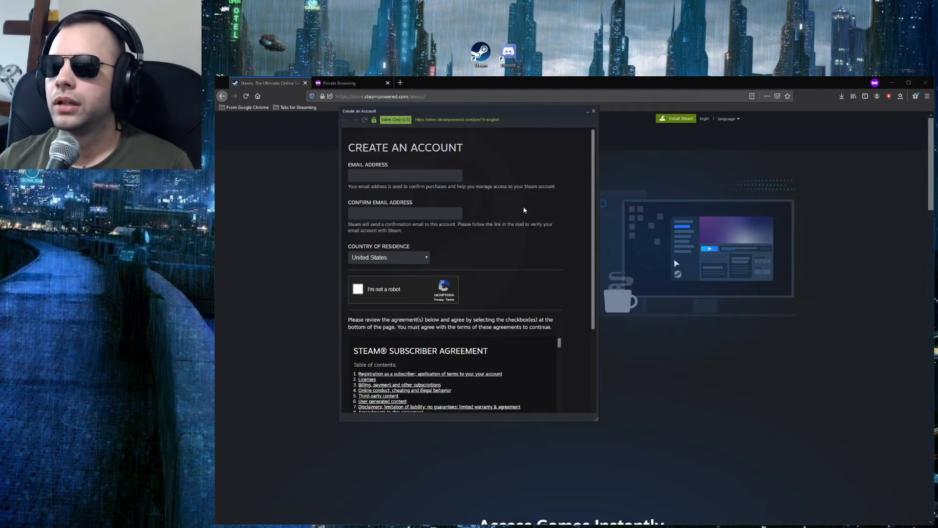
- Keep United States as Country of Residence and tick the I'm not a robot checkbox
{"action": "left_click", "coordinate": [405, 174]}
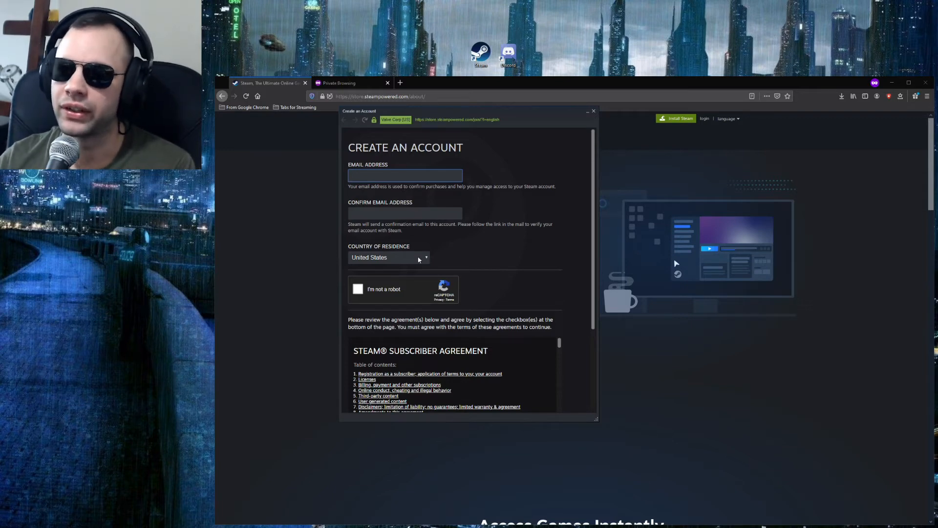
{"action": "mouse_move", "coordinate": [427, 263]}
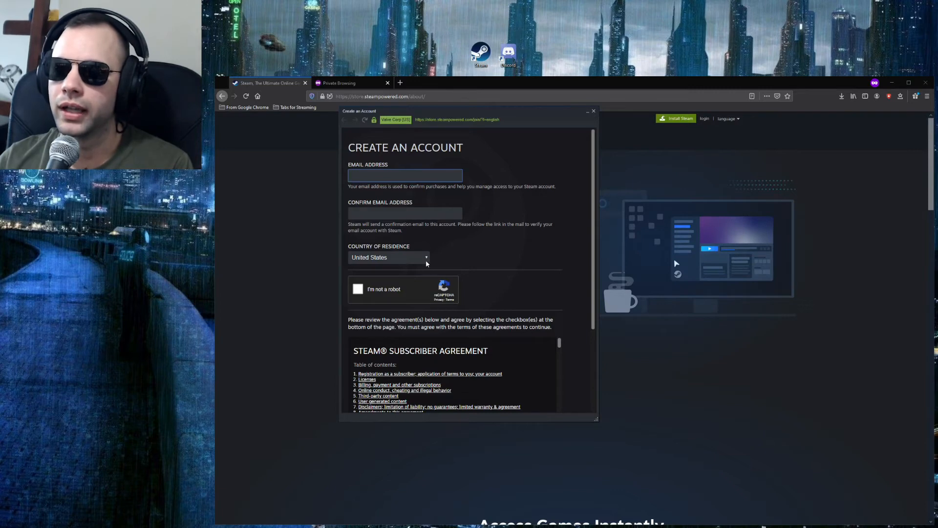
{"action": "left_click", "coordinate": [389, 257]}
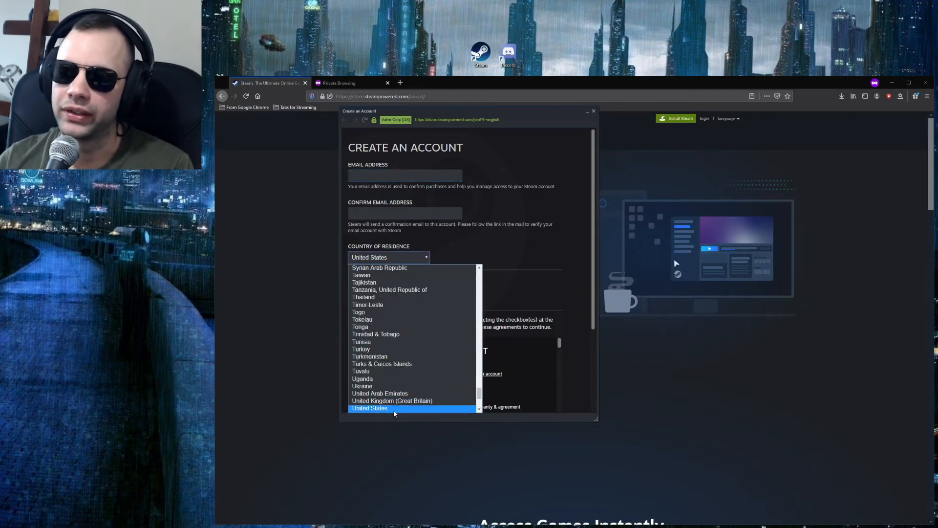
{"action": "left_click", "coordinate": [370, 408]}
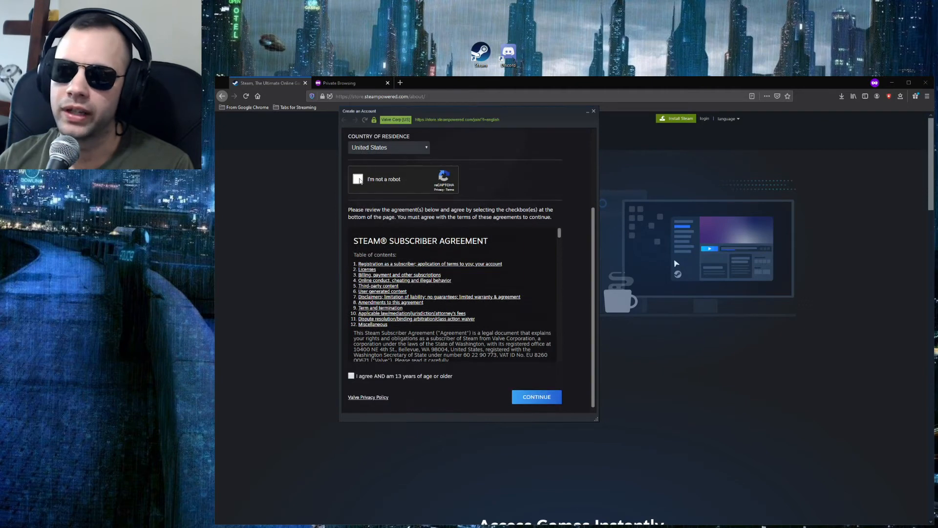
{"action": "left_click", "coordinate": [358, 179]}
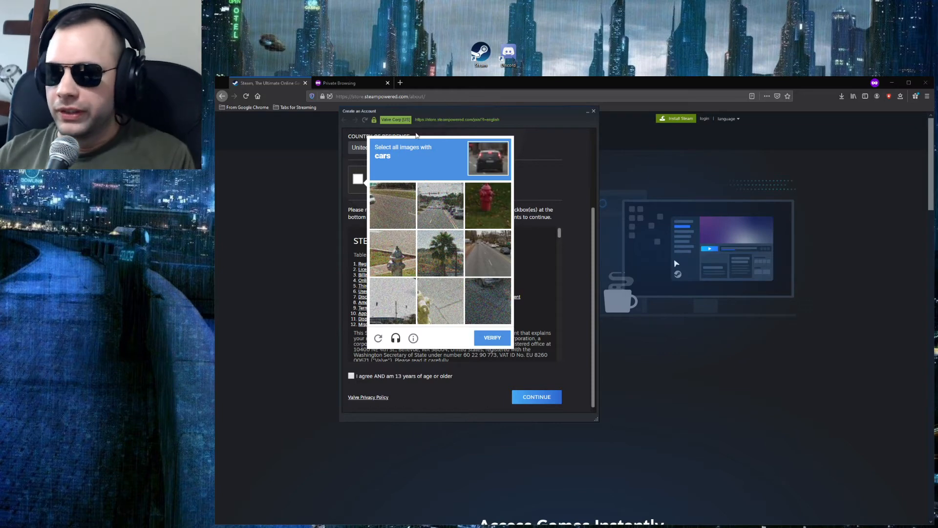
{"action": "mouse_move", "coordinate": [460, 228]}
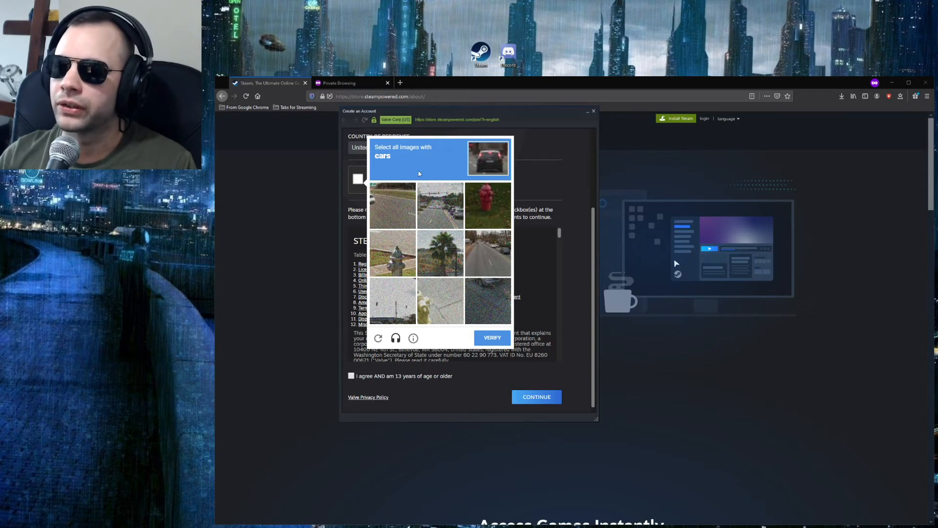
- Select the three car images in the reCAPTCHA and verify them
{"action": "left_click", "coordinate": [440, 206]}
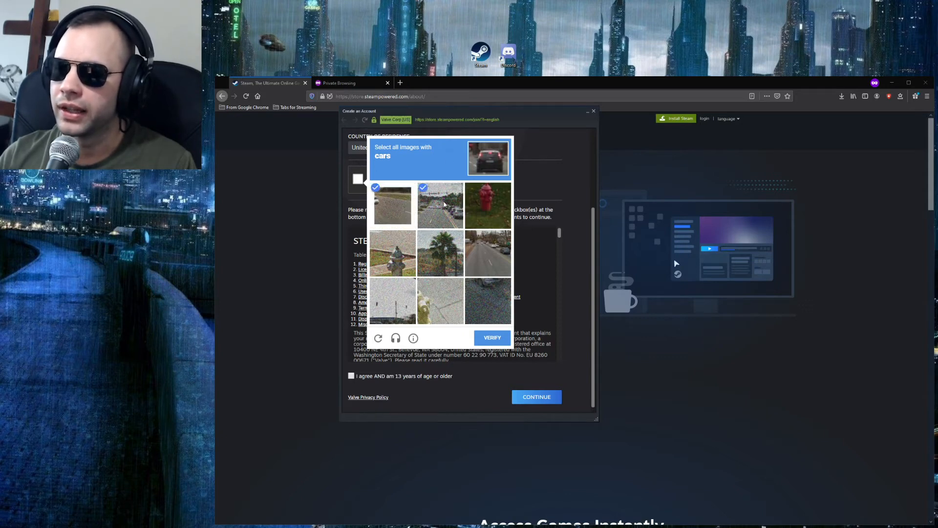
{"action": "left_click", "coordinate": [487, 251]}
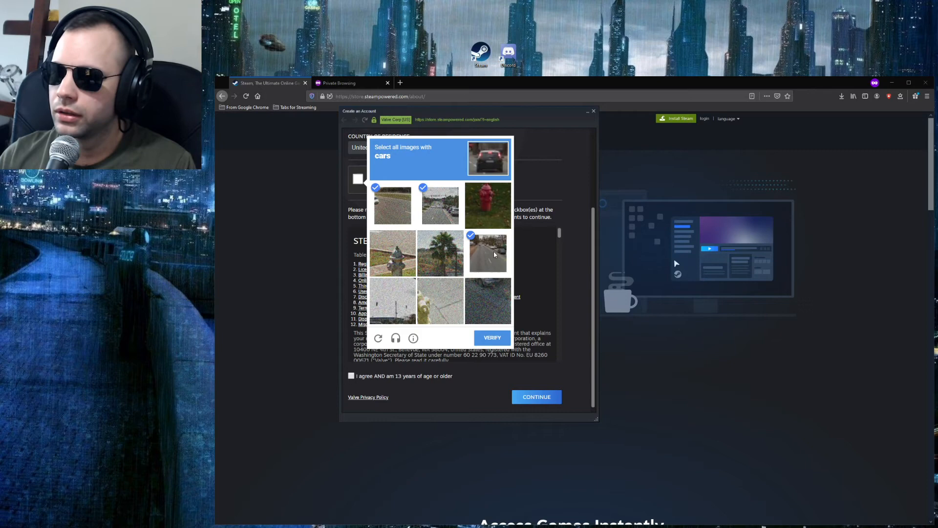
{"action": "mouse_move", "coordinate": [434, 361]}
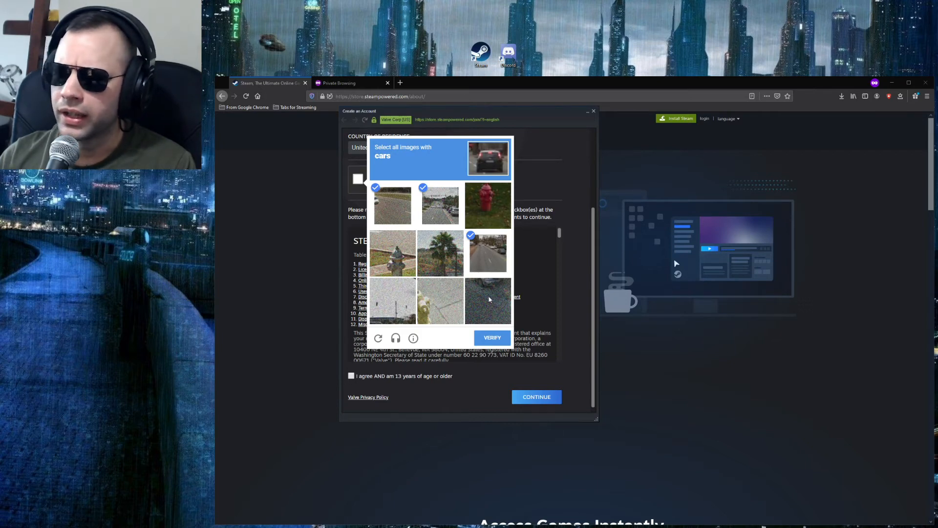
{"action": "left_click", "coordinate": [486, 300]}
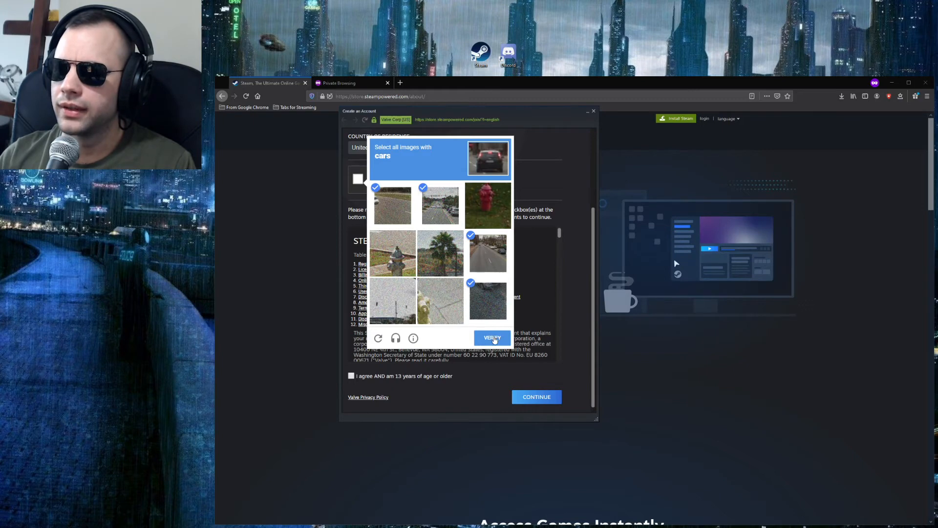
{"action": "left_click", "coordinate": [492, 337]}
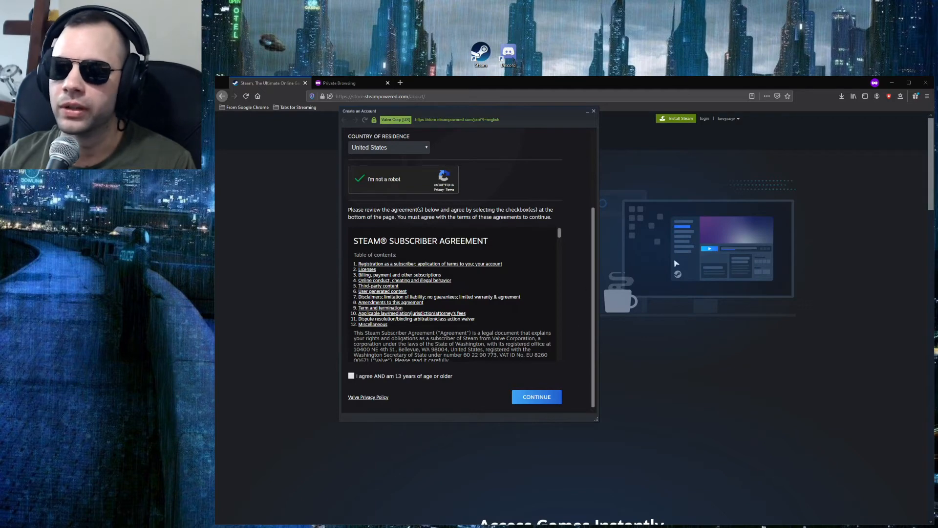
- Agree to the 13+ subscriber terms, continue past the missing-email error, and close the account popup
{"action": "left_click", "coordinate": [351, 376]}
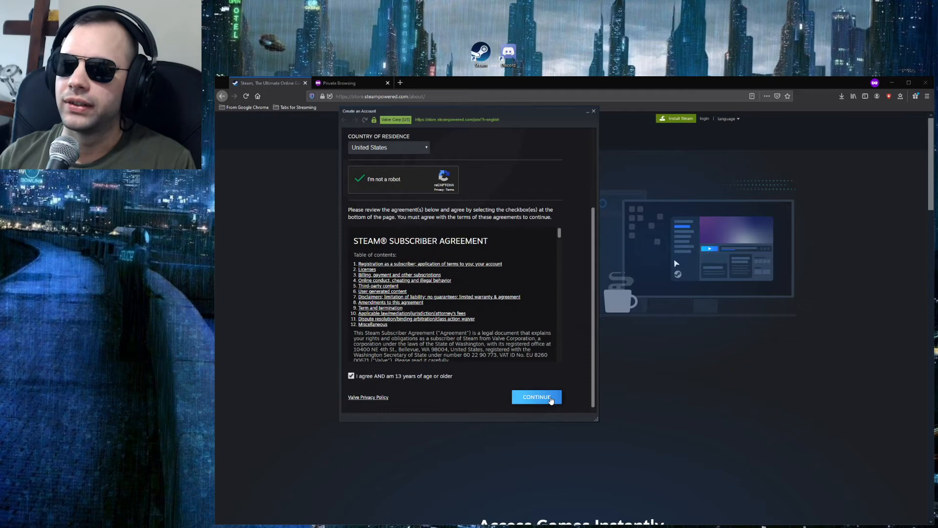
{"action": "left_click", "coordinate": [536, 397]}
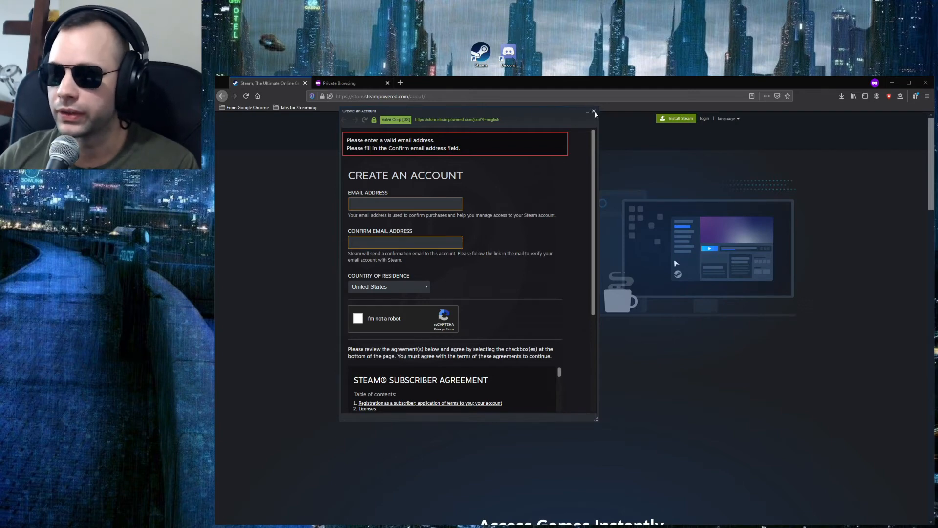
{"action": "left_click", "coordinate": [593, 111]}
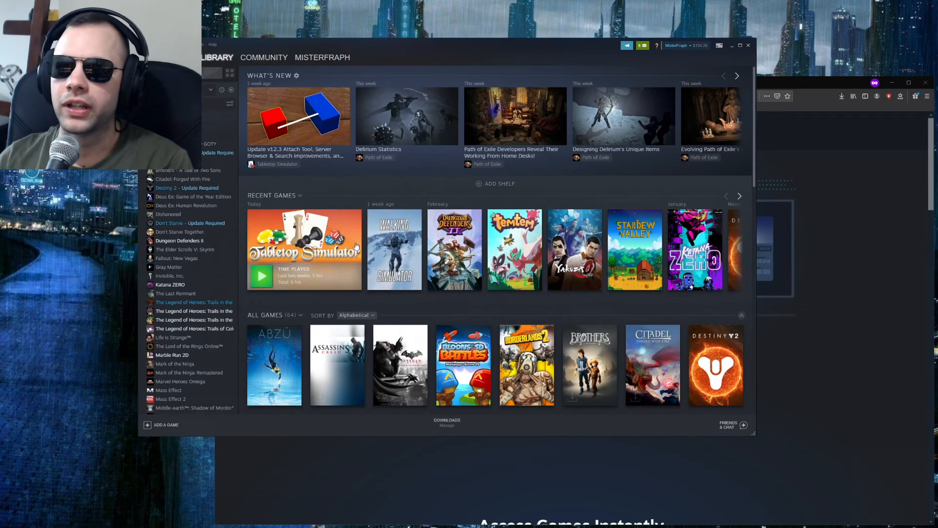
{"action": "mouse_move", "coordinate": [403, 191]}
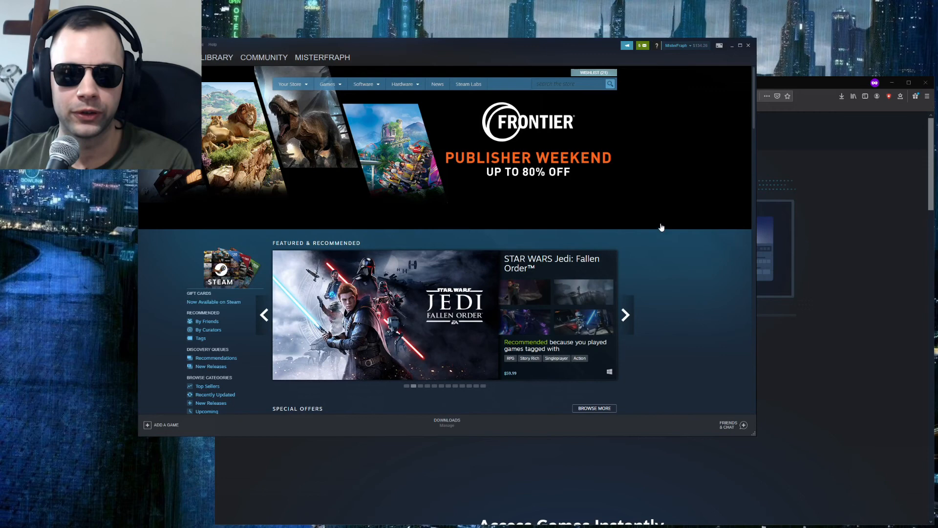
{"action": "mouse_move", "coordinate": [274, 130]}
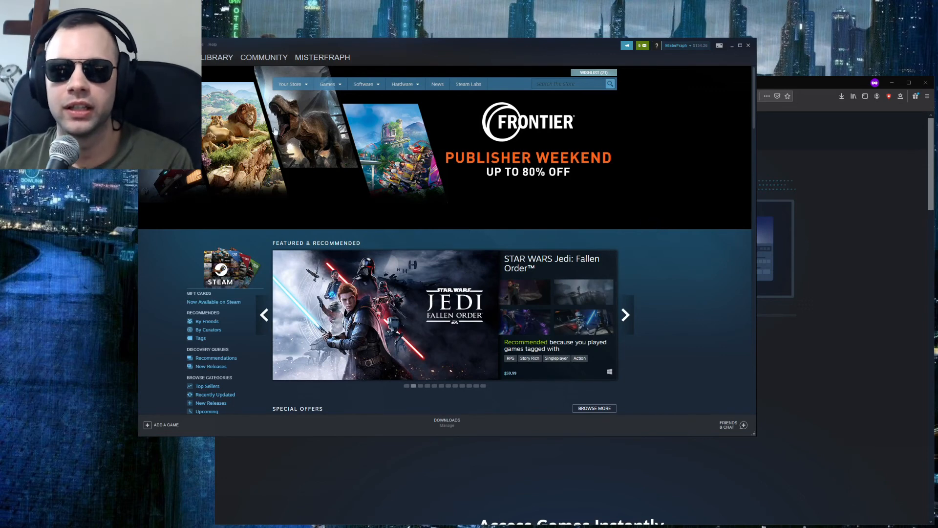
- Switch from the Library to the STORE front page
{"action": "left_click", "coordinate": [437, 92]}
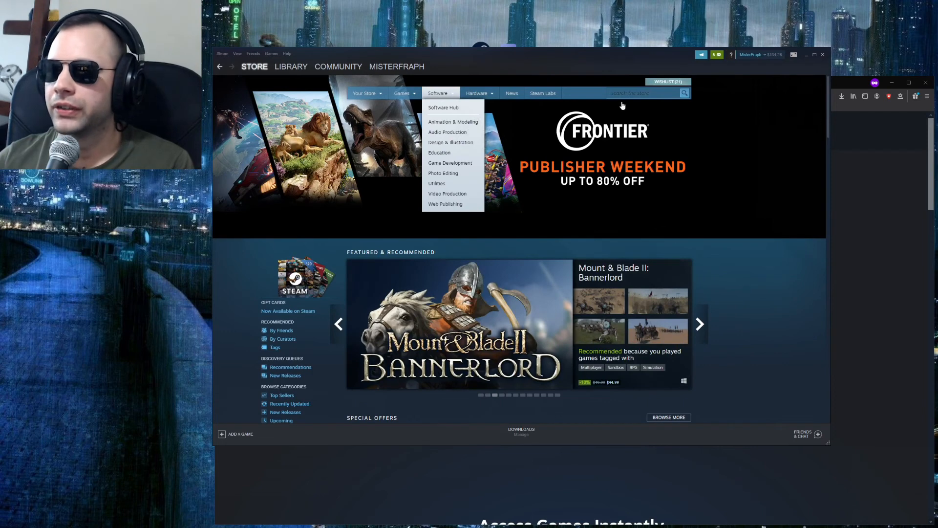
- Search the store for 'tabletop' and open the Tabletop Simulator page
{"action": "left_click", "coordinate": [643, 93]}
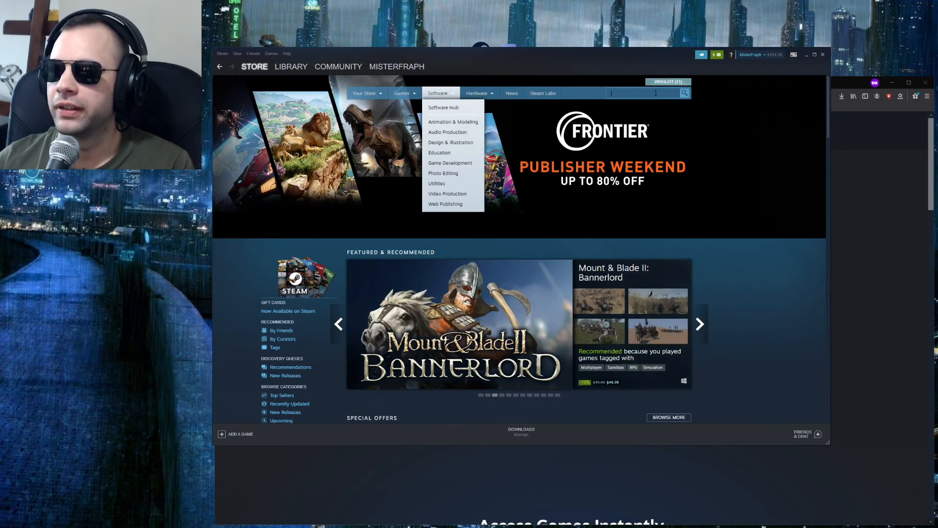
{"action": "type", "text": "tablet"}
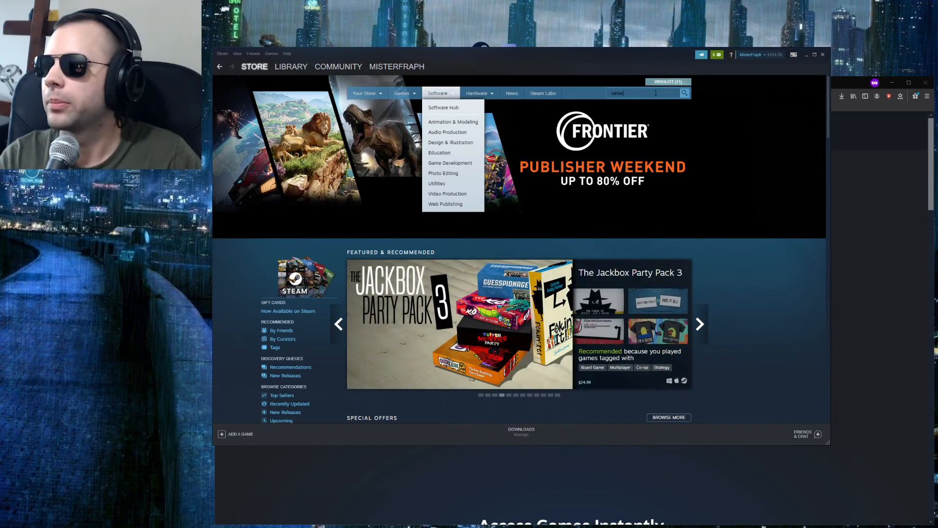
{"action": "type", "text": "tabletop"}
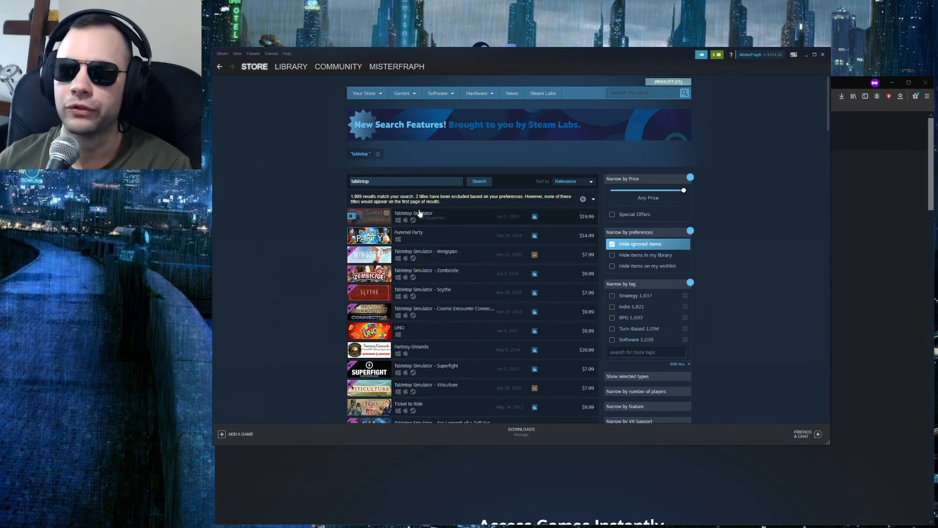
{"action": "mouse_move", "coordinate": [419, 216]}
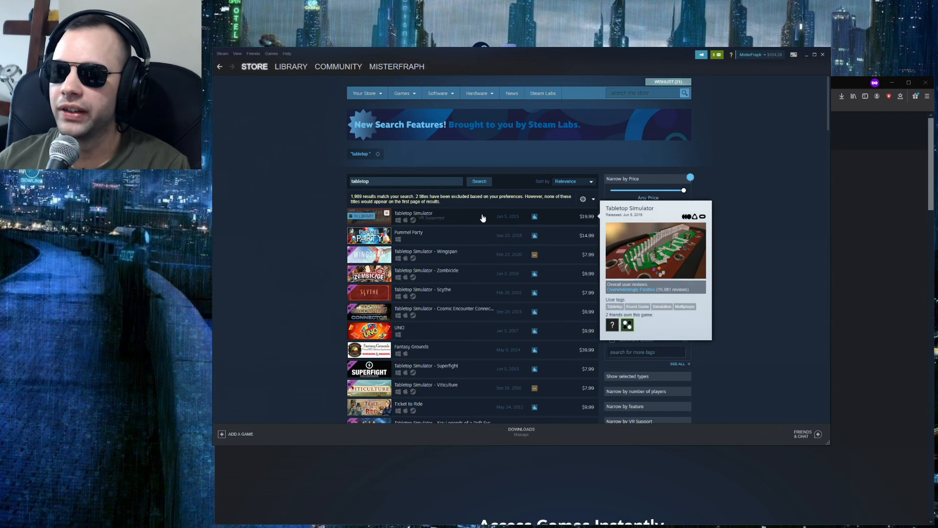
{"action": "left_click", "coordinate": [412, 215]}
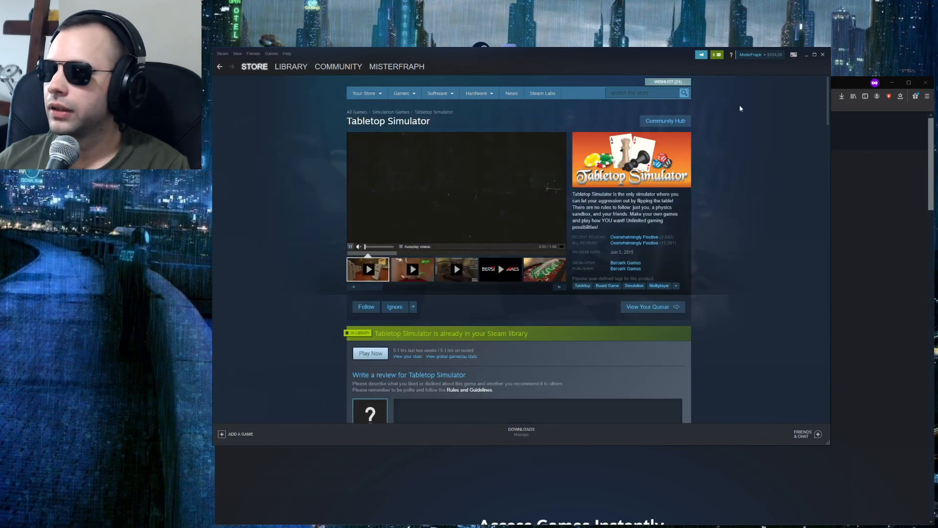